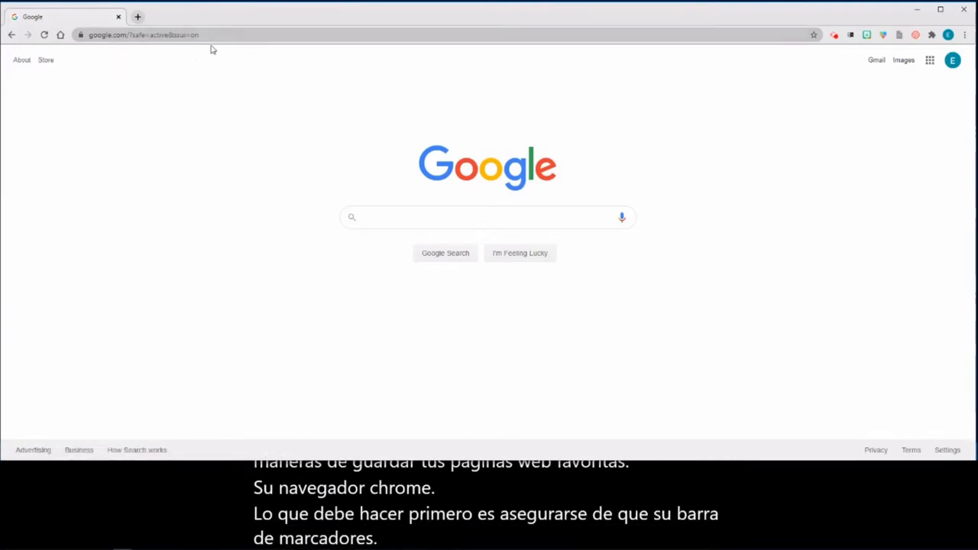
mouse_move(428, 71)
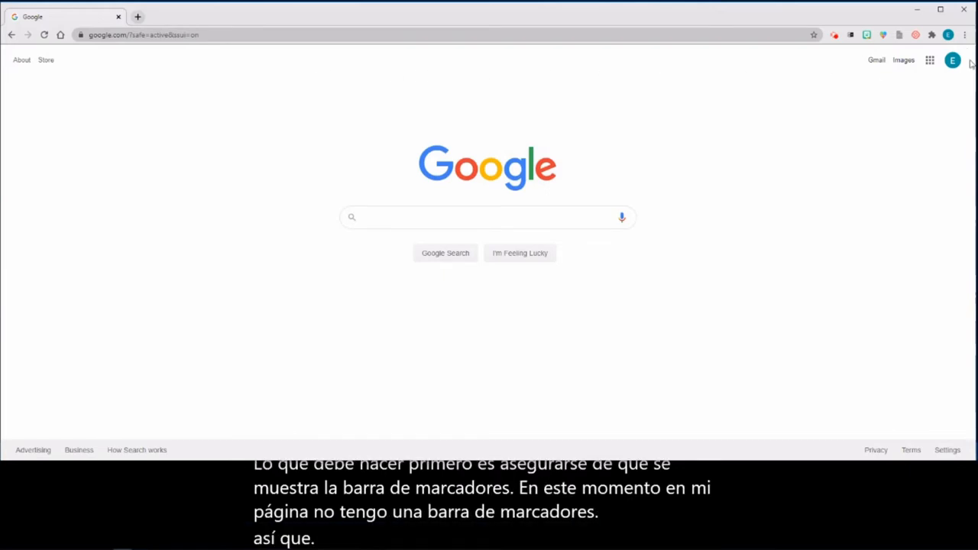
- Turn on Show bookmarks bar from the Bookmarks submenu of Chrome's main menu
click(965, 35)
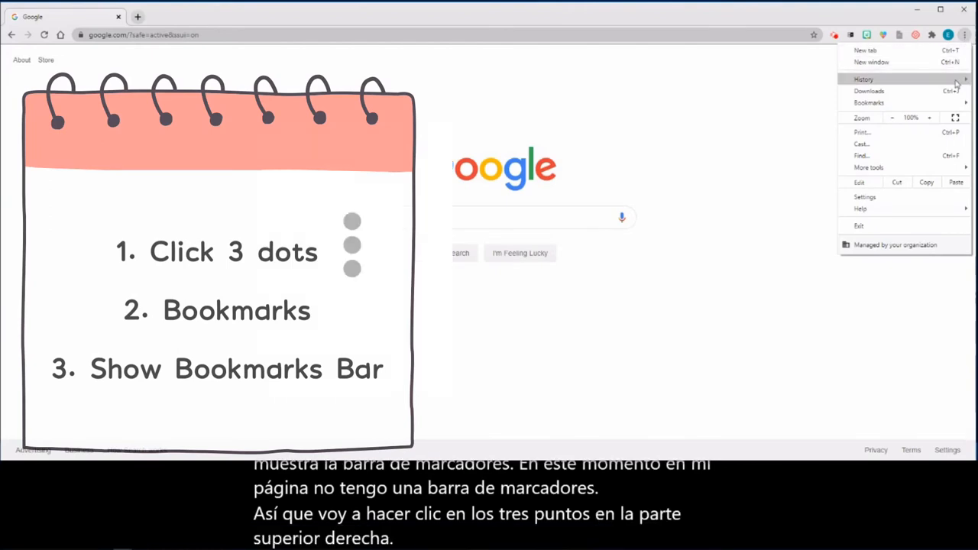
click(869, 102)
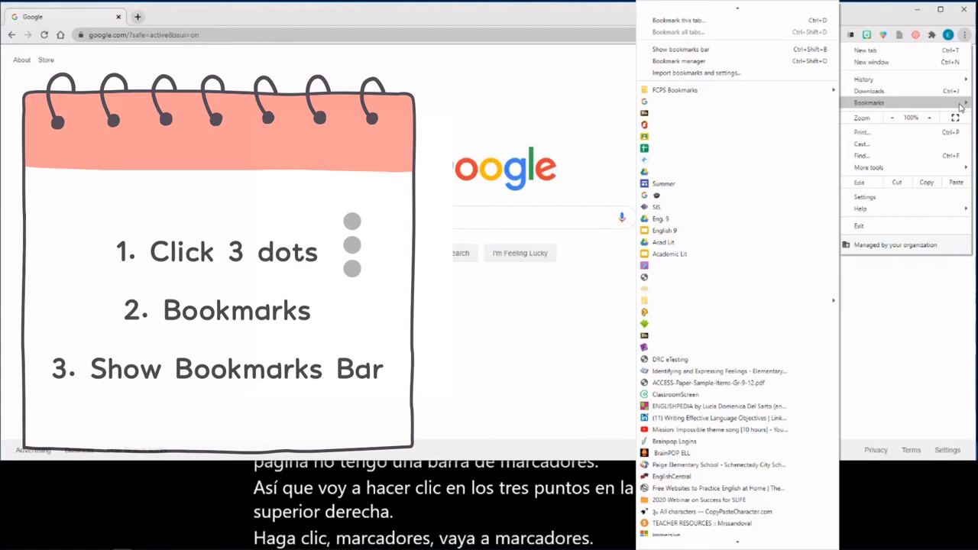
mouse_move(680, 49)
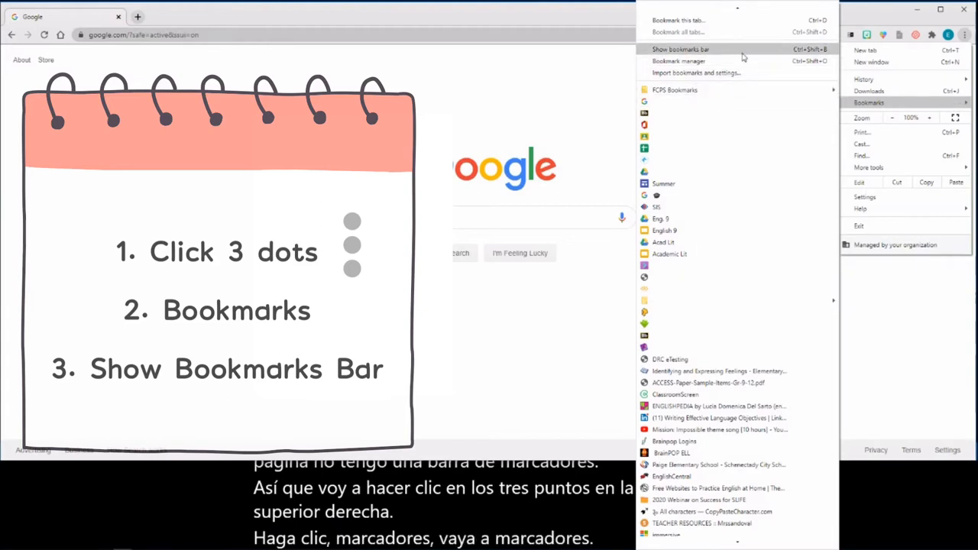
click(680, 48)
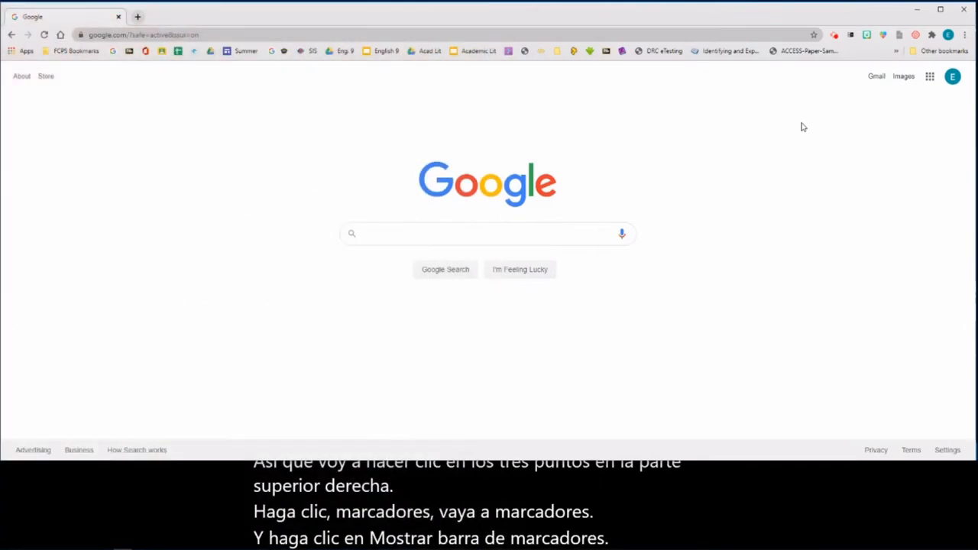
mouse_move(130, 65)
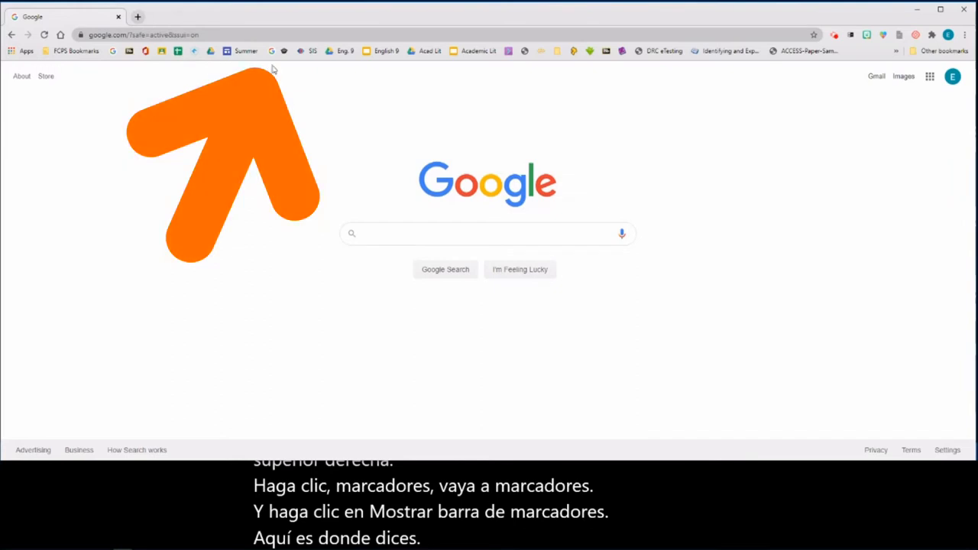
mouse_move(422, 66)
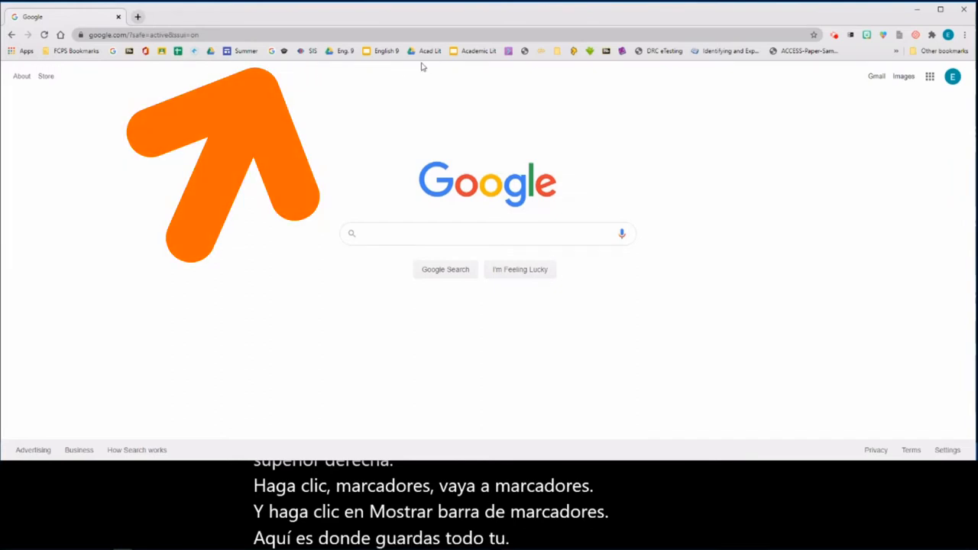
mouse_move(432, 62)
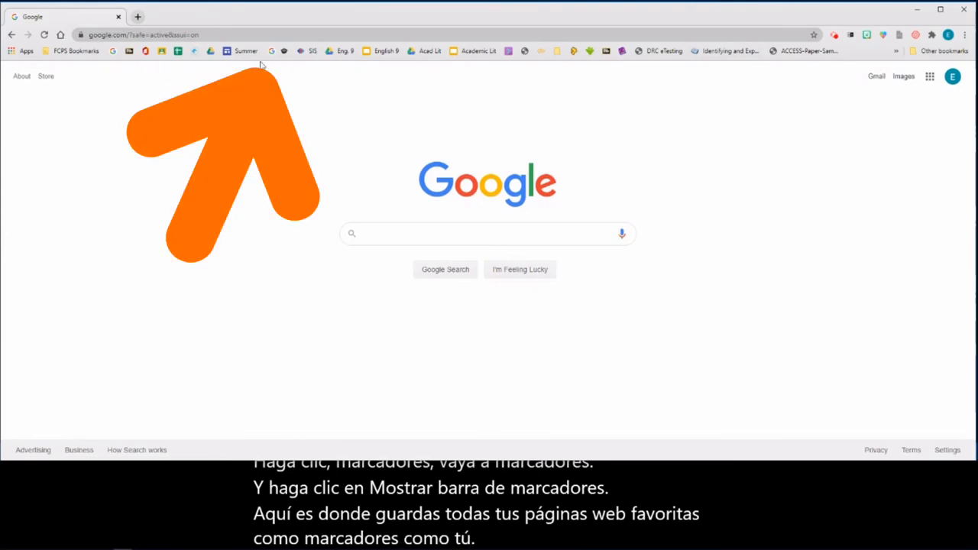
mouse_move(543, 51)
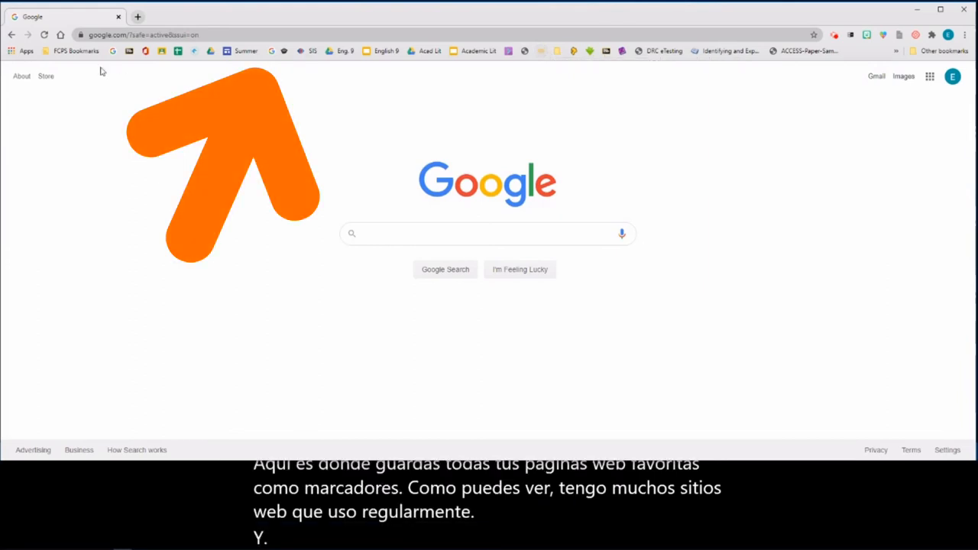
mouse_move(382, 70)
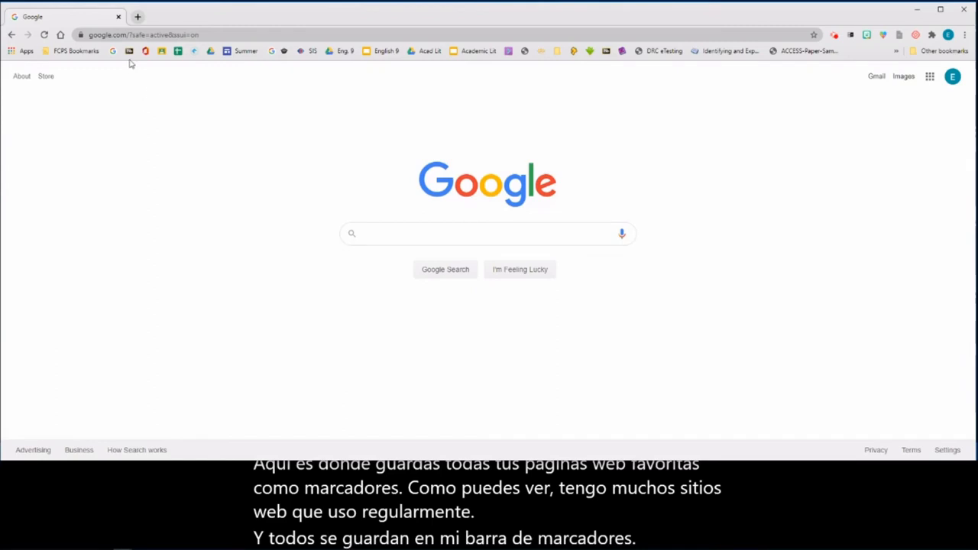
mouse_move(145, 51)
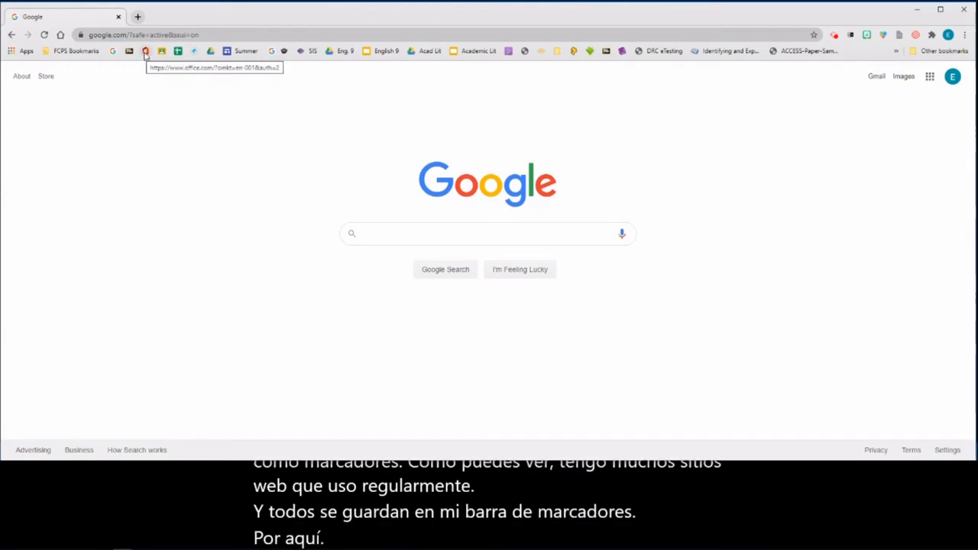
- Open the Office 365 bookmark, then the Duolingo for Schools bookmark
click(145, 51)
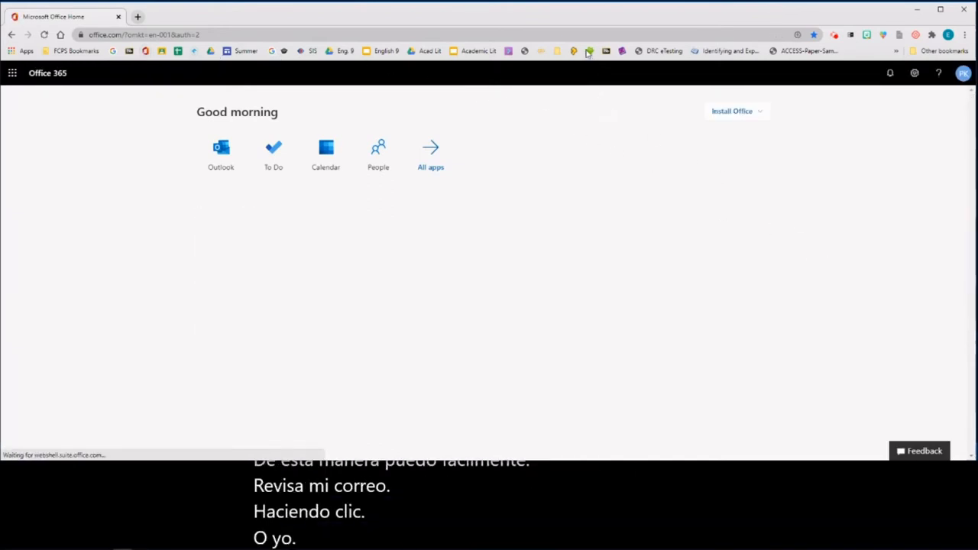
click(588, 51)
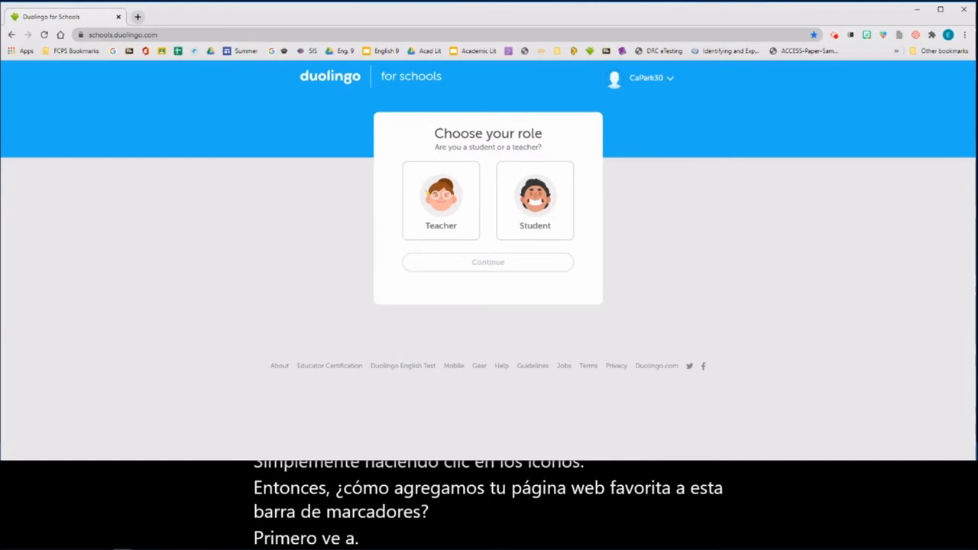
- Go to the Google Classroom Classes page to bookmark it as 'Classes'
click(122, 35)
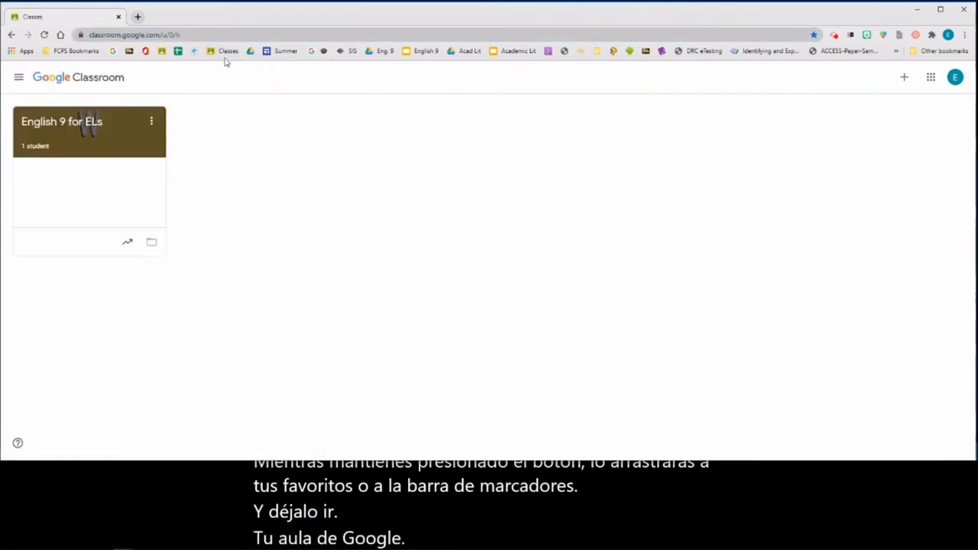
mouse_move(228, 51)
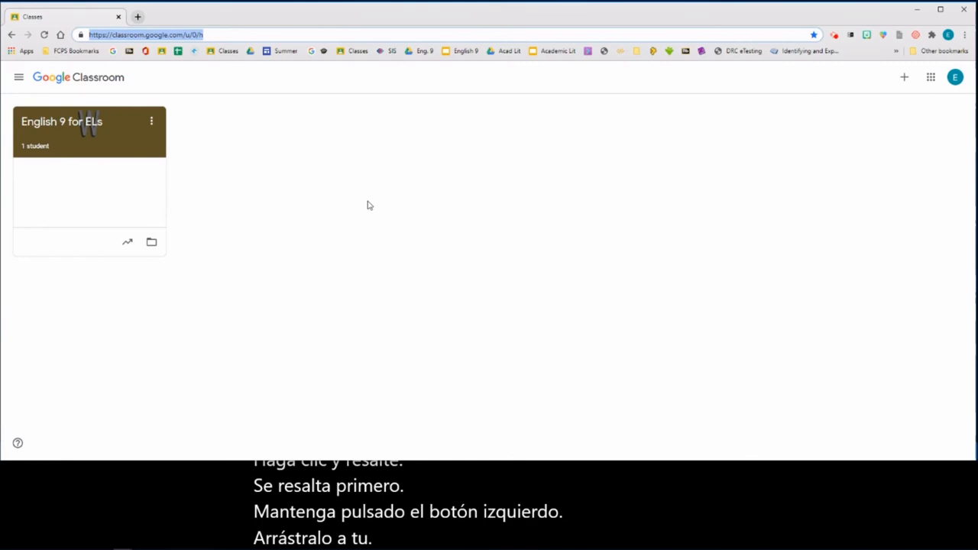
mouse_move(525, 181)
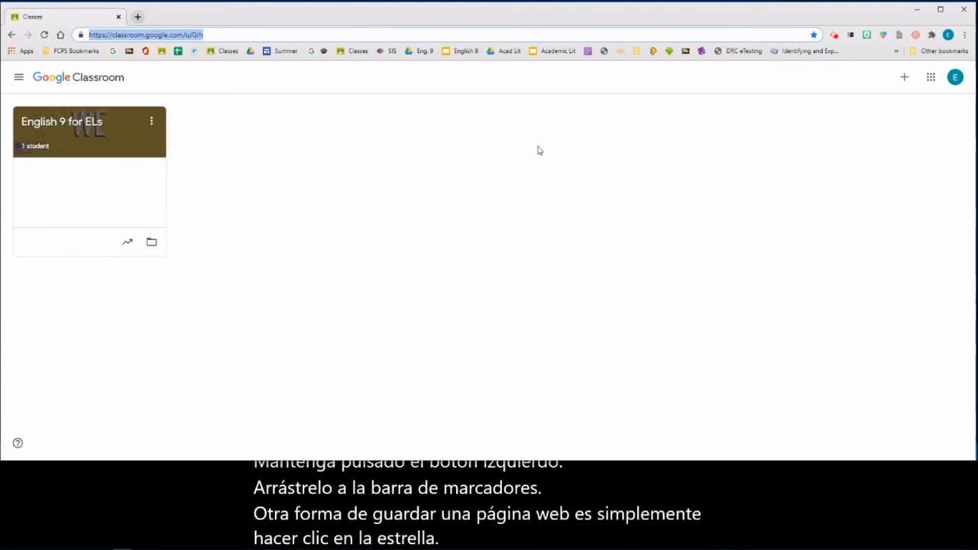
- Load kahoot.com and bookmark the page with the star icon
text(kahoot.com/schools-u/)
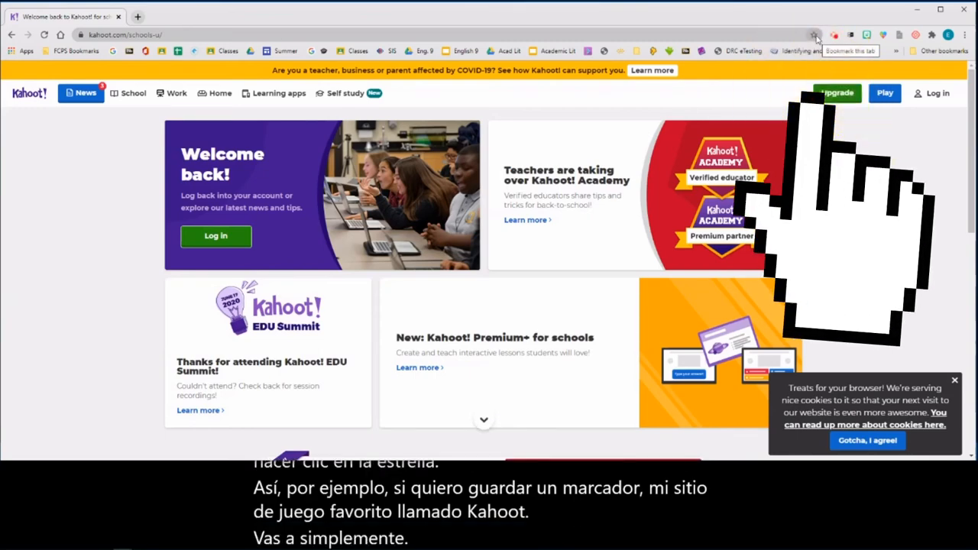
click(815, 35)
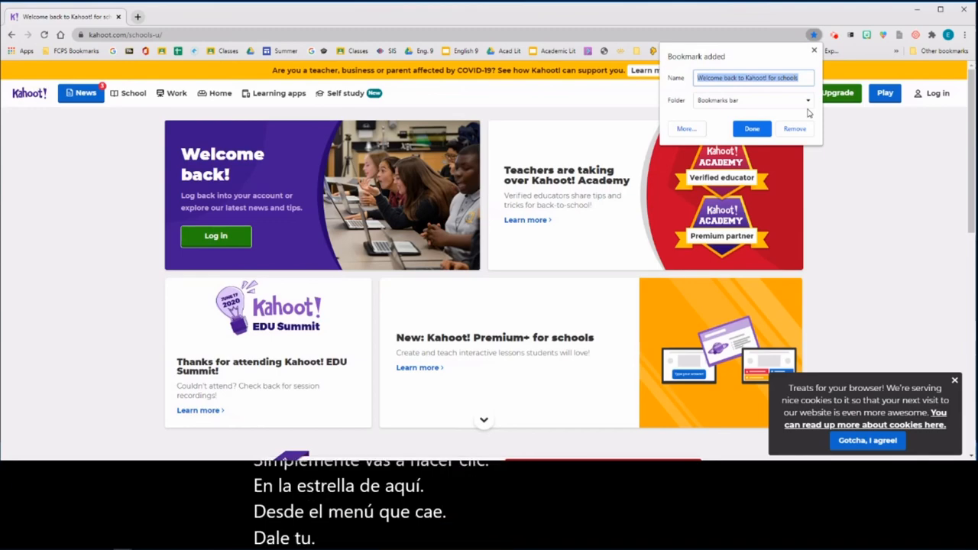
- Rename the new bookmark to 'Kahoot' and confirm with Done
text(Kahoot)
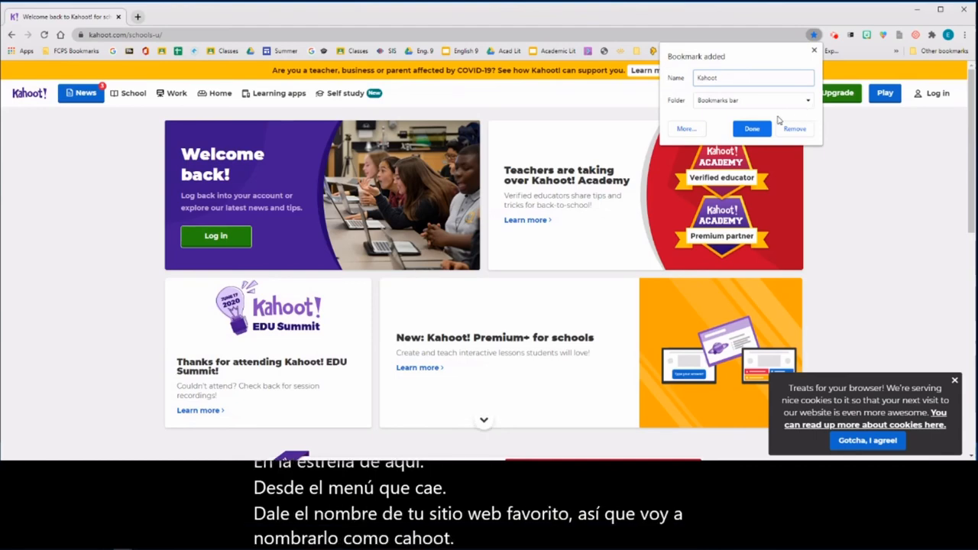
click(751, 129)
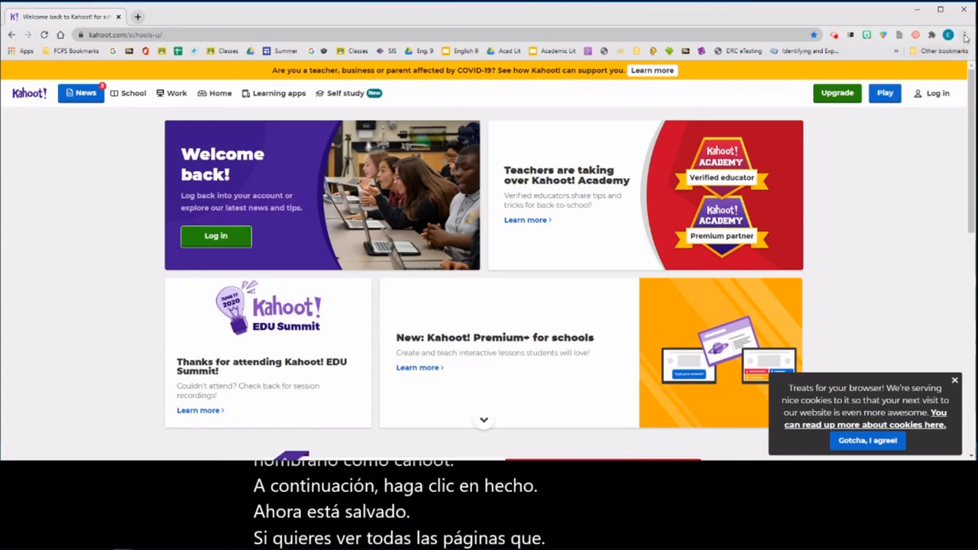
- Show the Bookmarks submenu from Chrome's main menu, listing Classes, Summer and other bookmarks
click(965, 35)
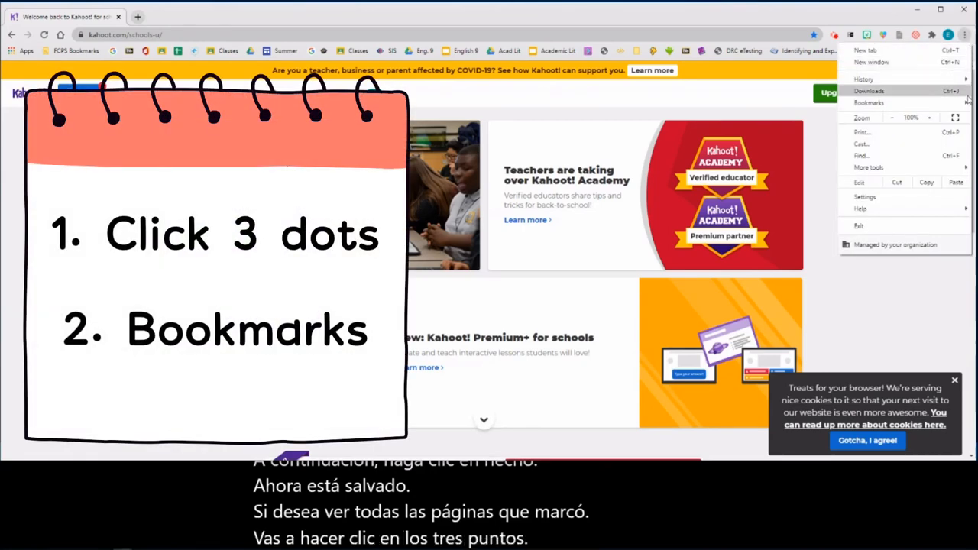
click(869, 103)
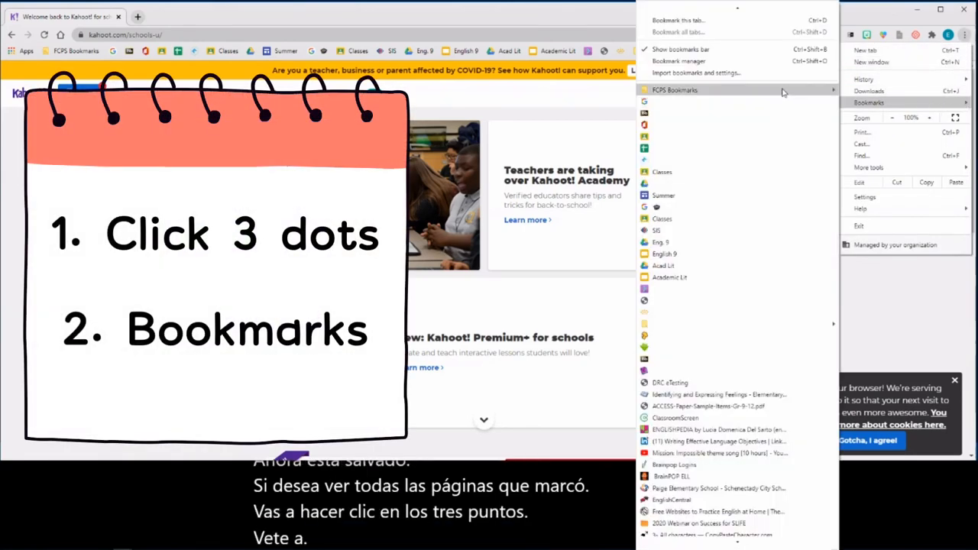
mouse_move(737, 195)
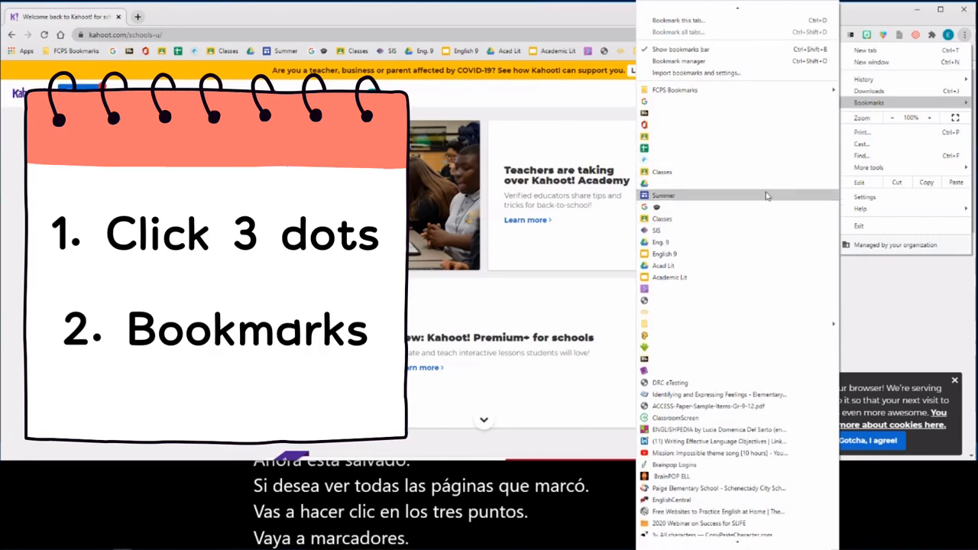